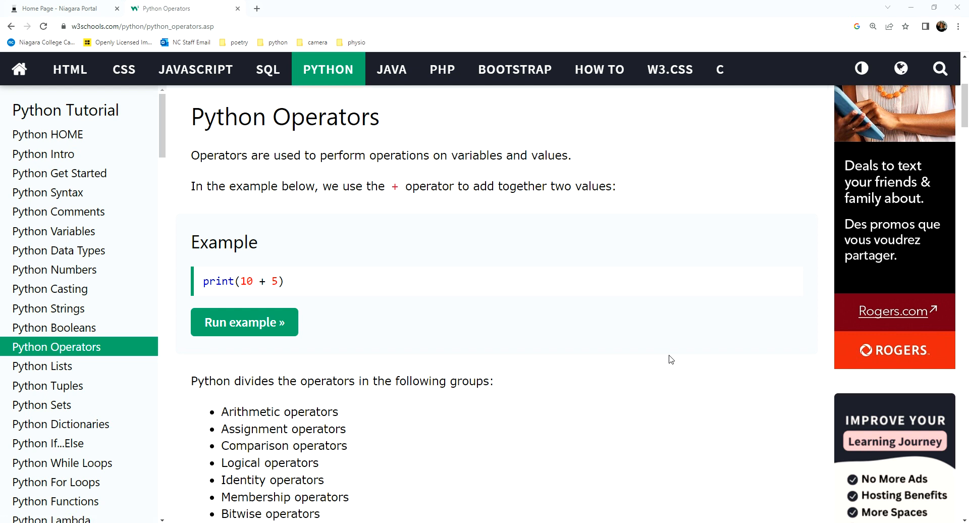
pyautogui.moveTo(599, 358)
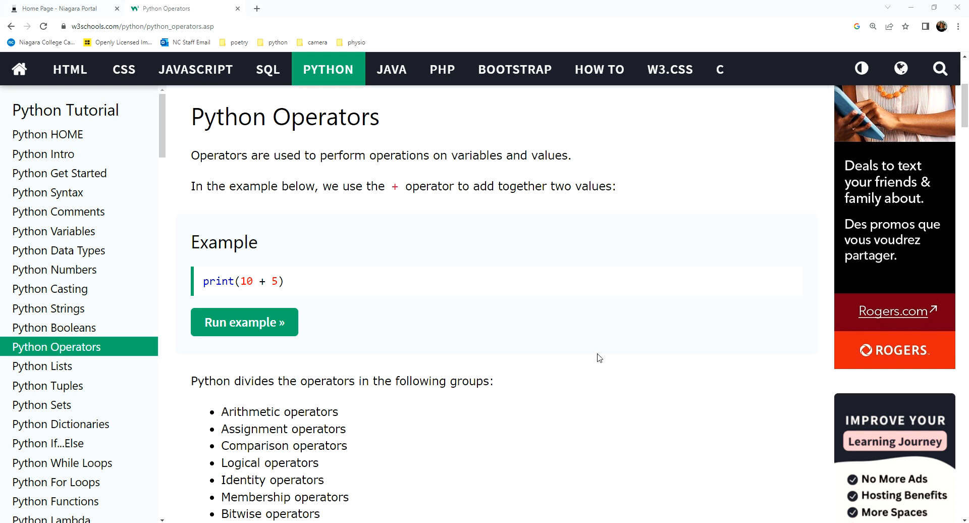
# - Scroll to the Python Interactive session and highlight the value 3 that randno evaluated to
pyautogui.scroll(-3)
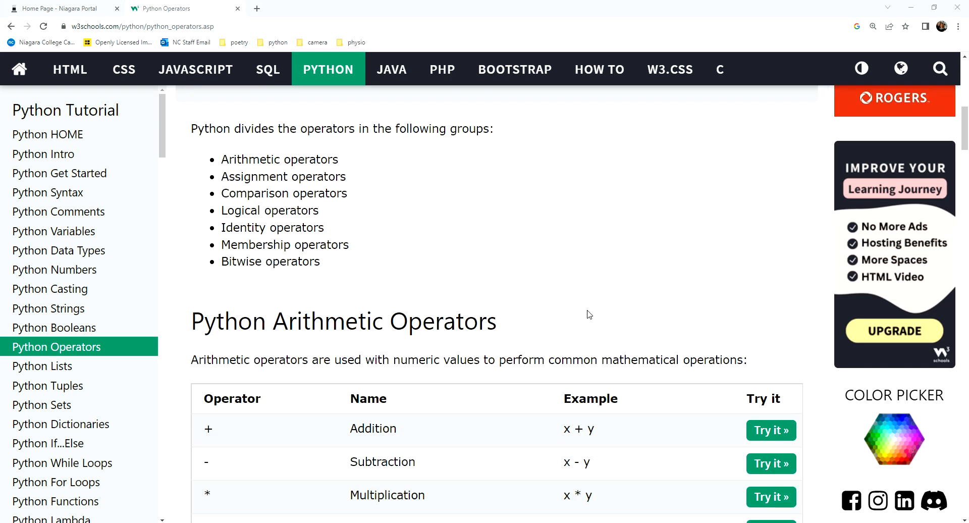
pyautogui.scroll(-3)
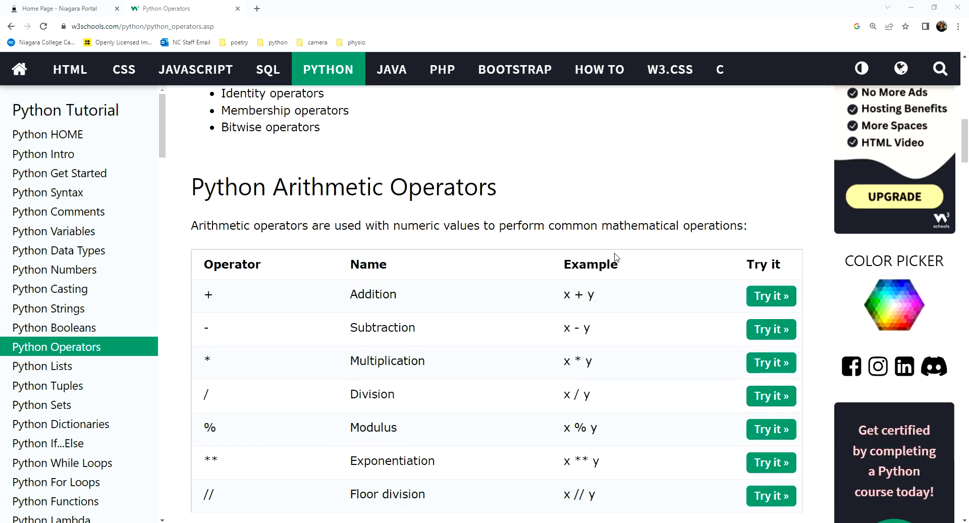
pyautogui.scroll(-3)
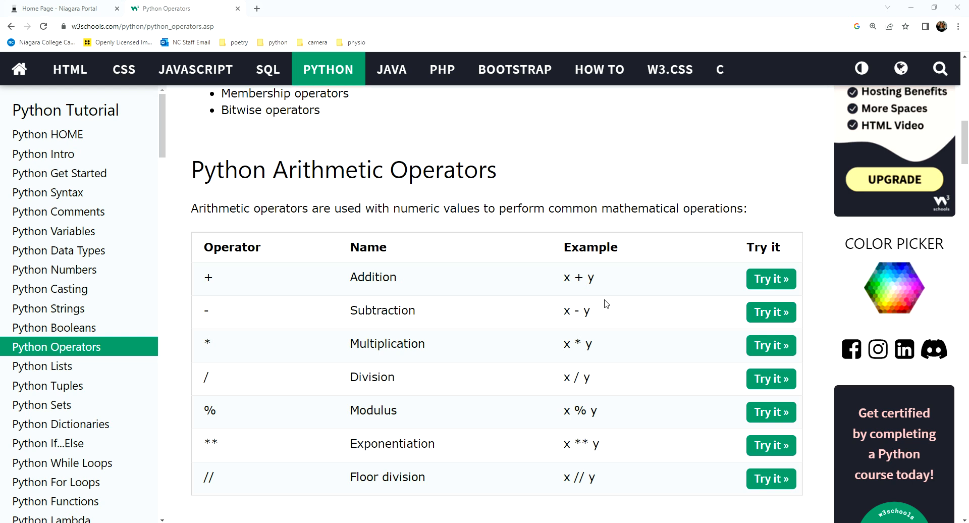
pyautogui.scroll(-3)
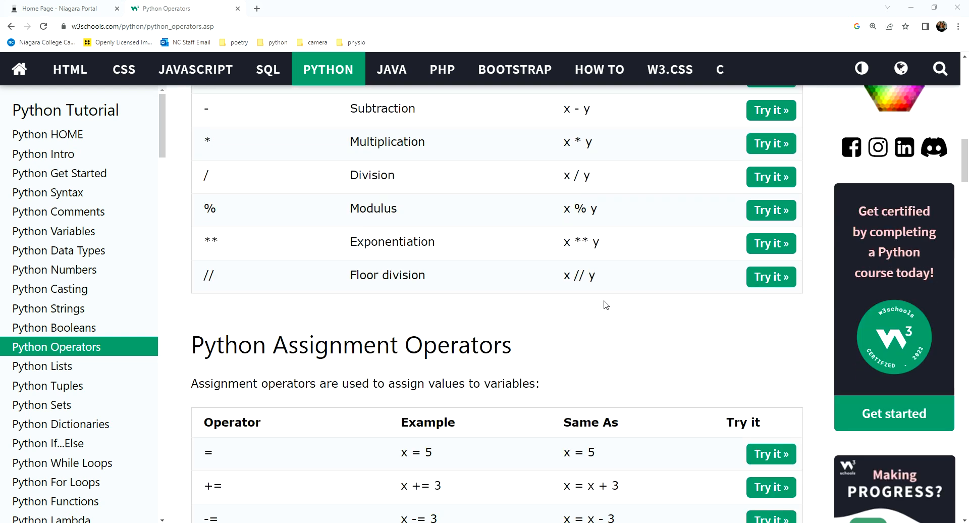
pyautogui.scroll(-3)
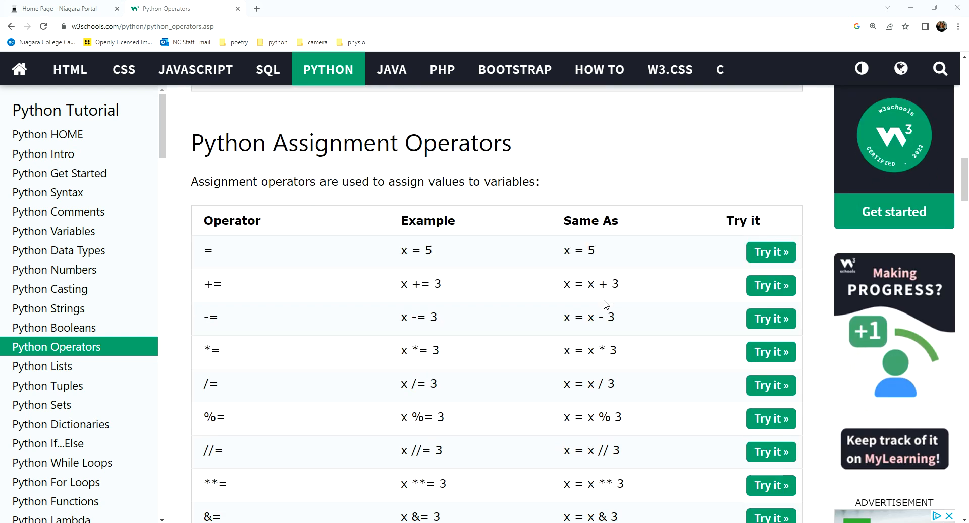
pyautogui.moveTo(599, 320)
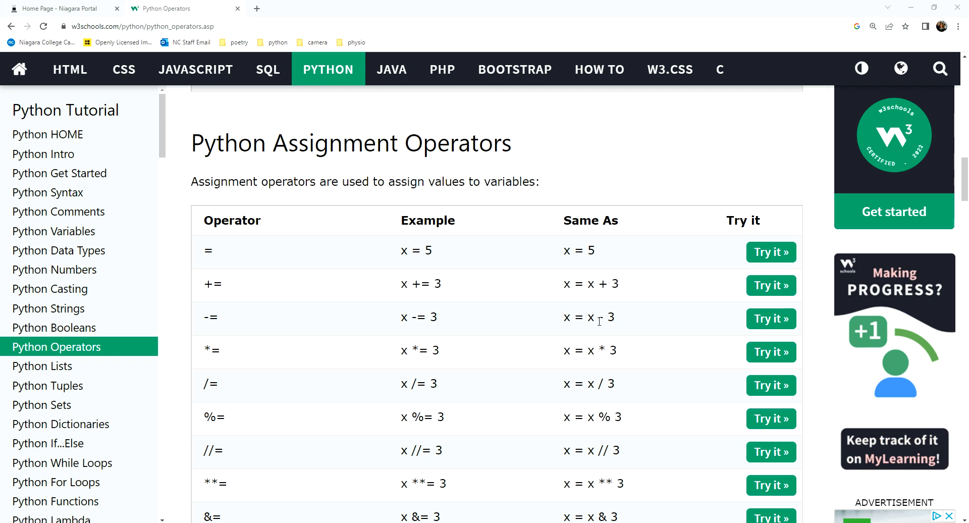
pyautogui.scroll(-3)
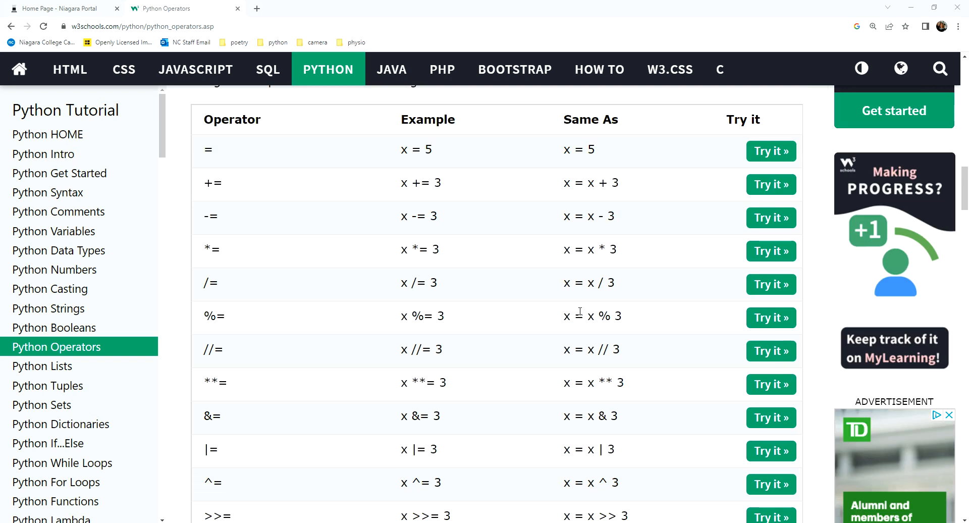
pyautogui.scroll(-3)
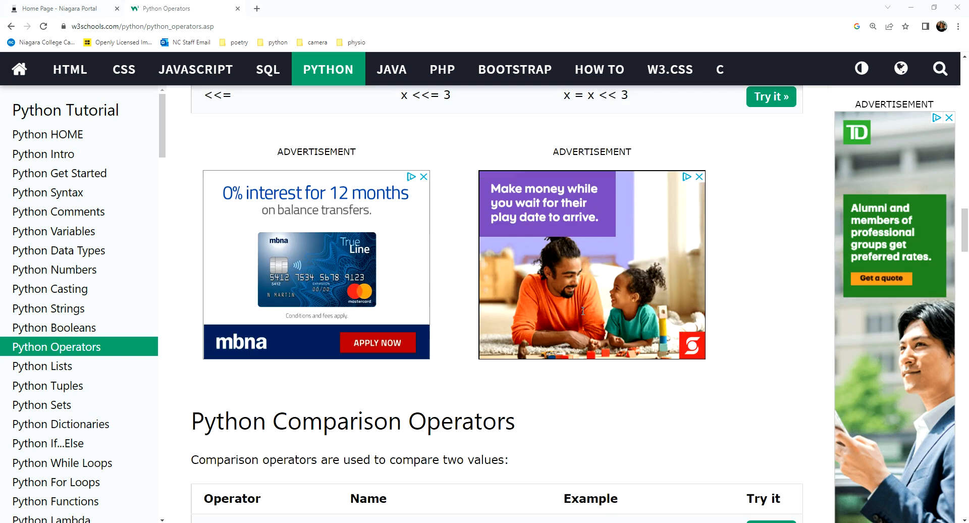
pyautogui.scroll(-3)
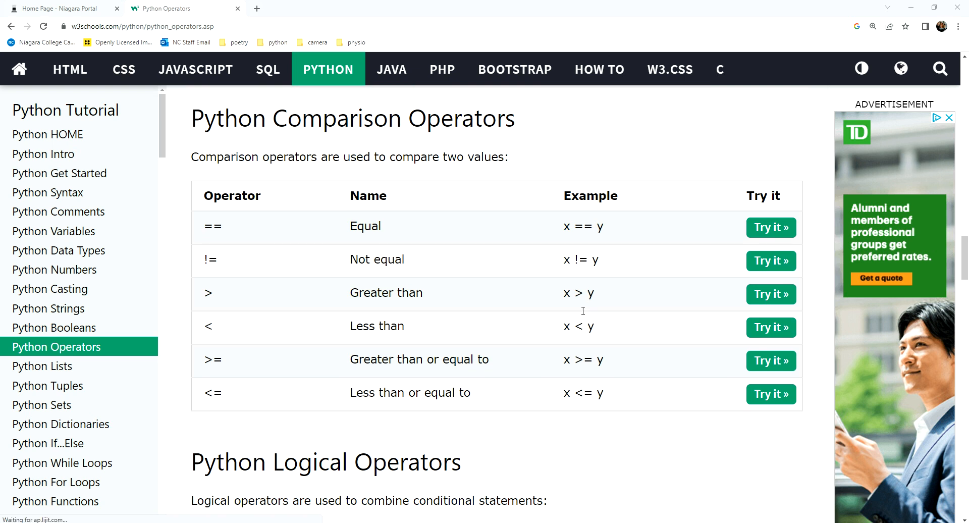
pyautogui.scroll(-3)
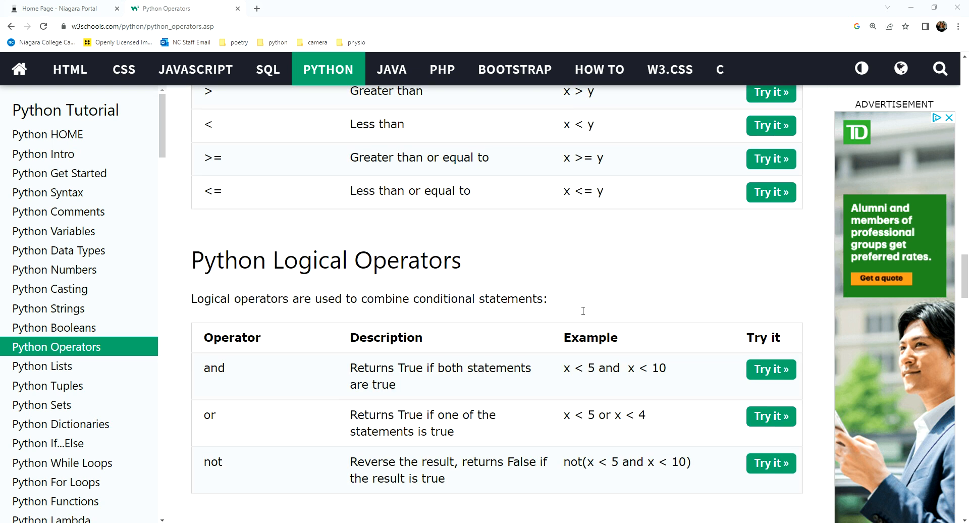
pyautogui.moveTo(610, 256)
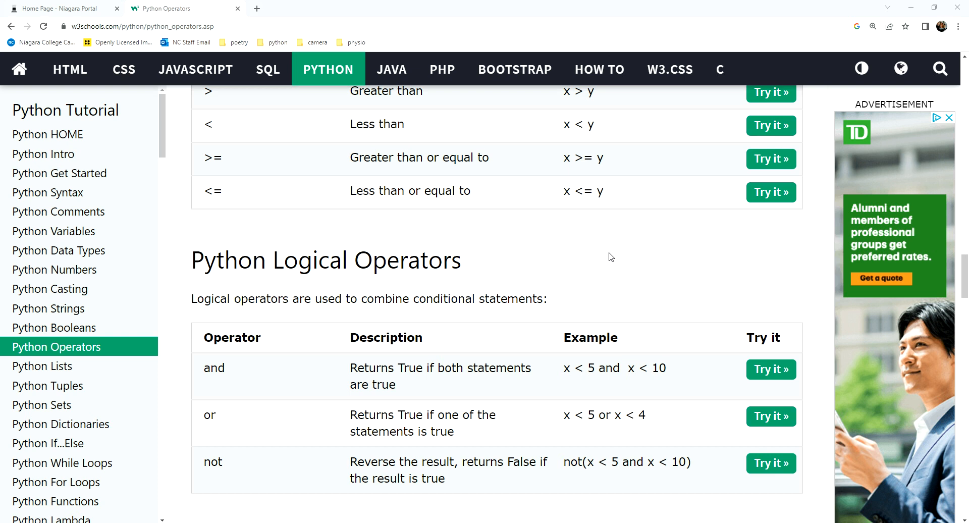
pyautogui.scroll(-3)
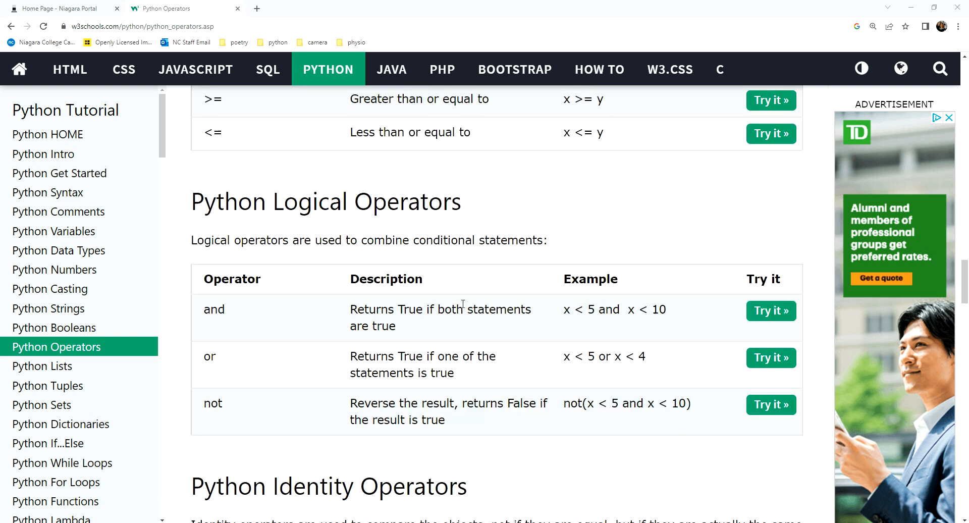
pyautogui.scroll(-3)
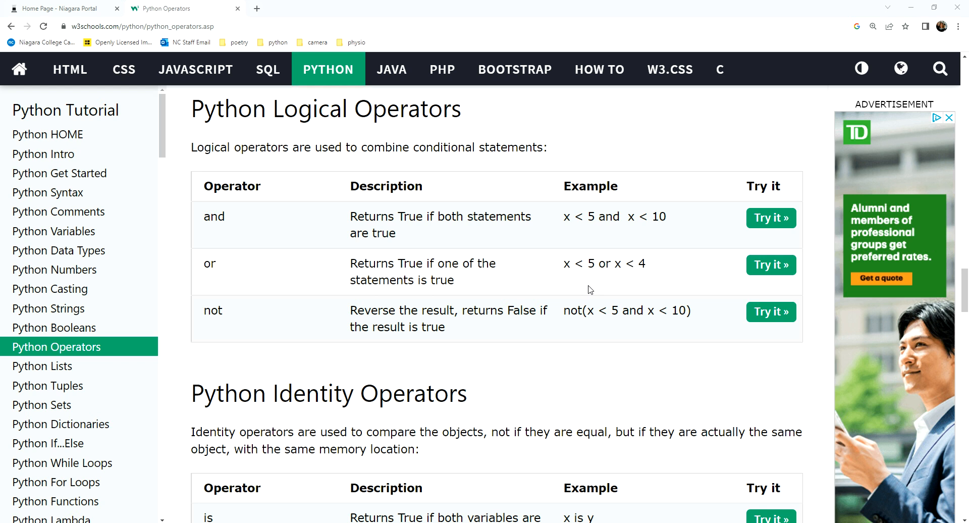
pyautogui.scroll(-3)
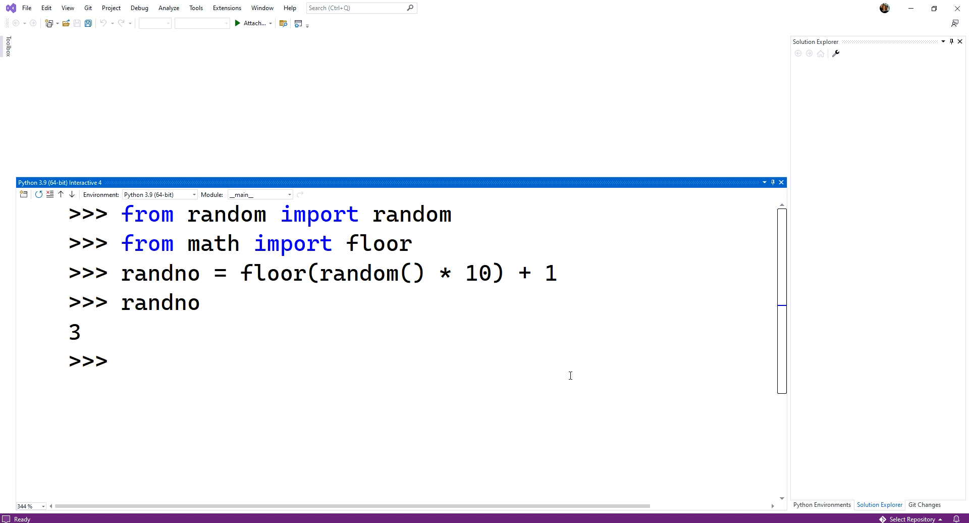
pyautogui.doubleClick(73, 332)
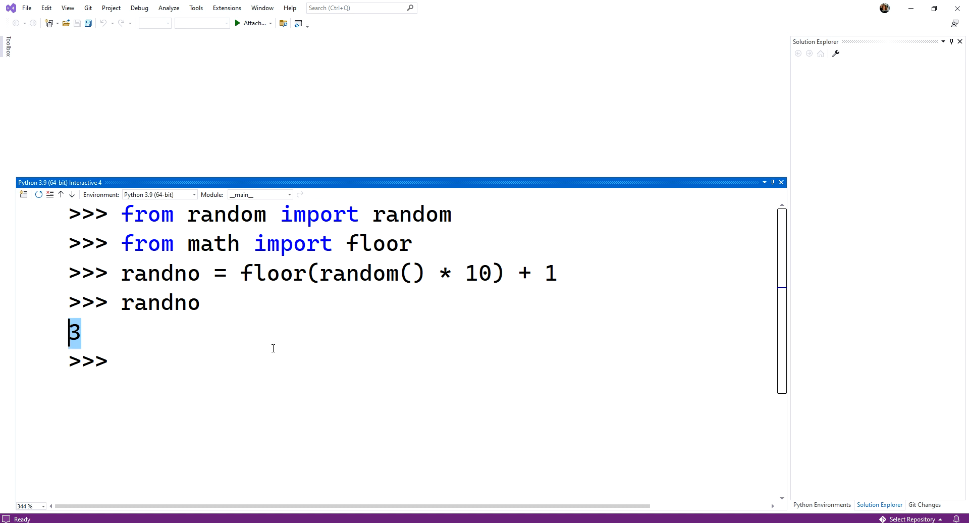
pyautogui.scroll(-3)
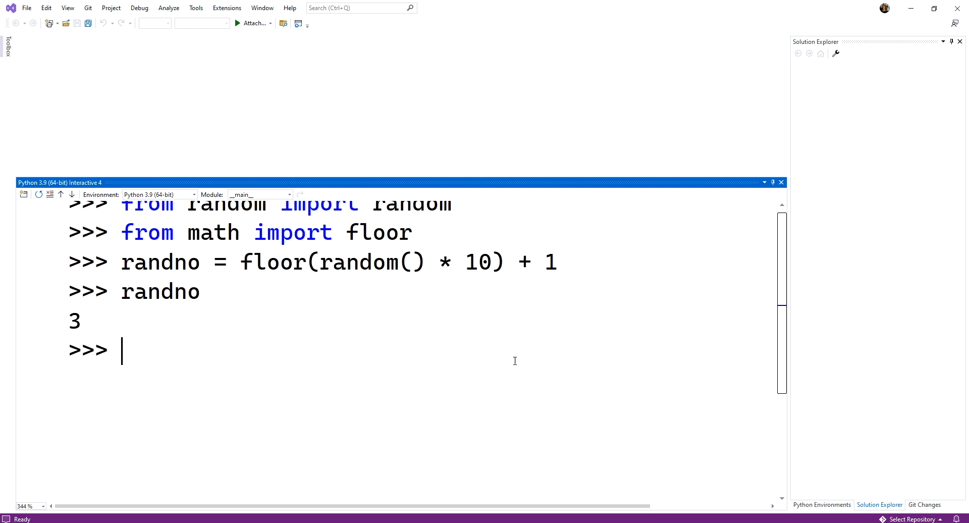
pyautogui.moveTo(518, 360)
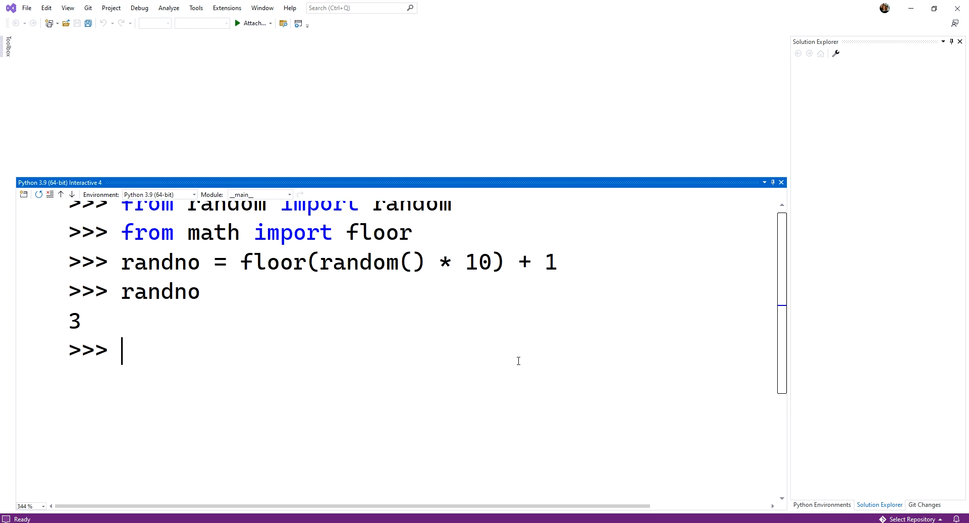
# - Enter the condition 'if randno % 2 == 0:' and begin its indented body
pyautogui.write('if')
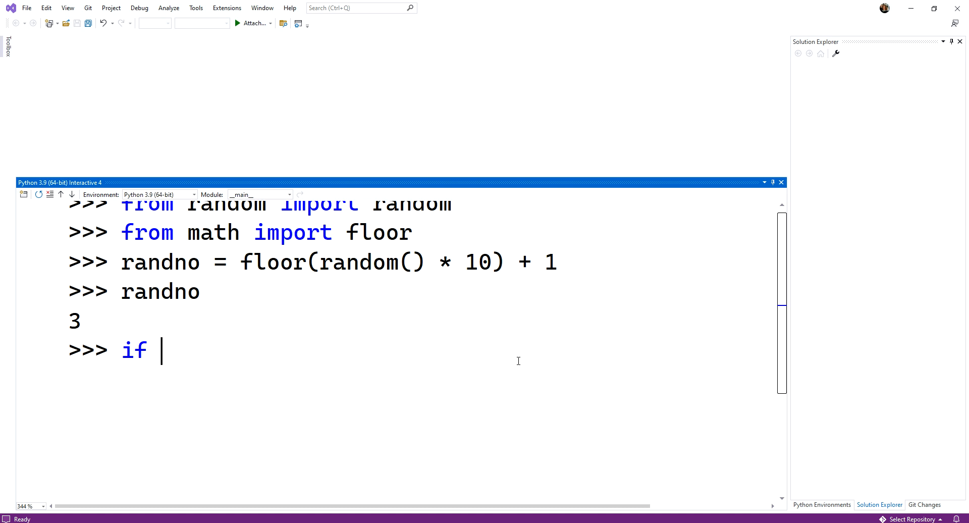
pyautogui.write('randno')
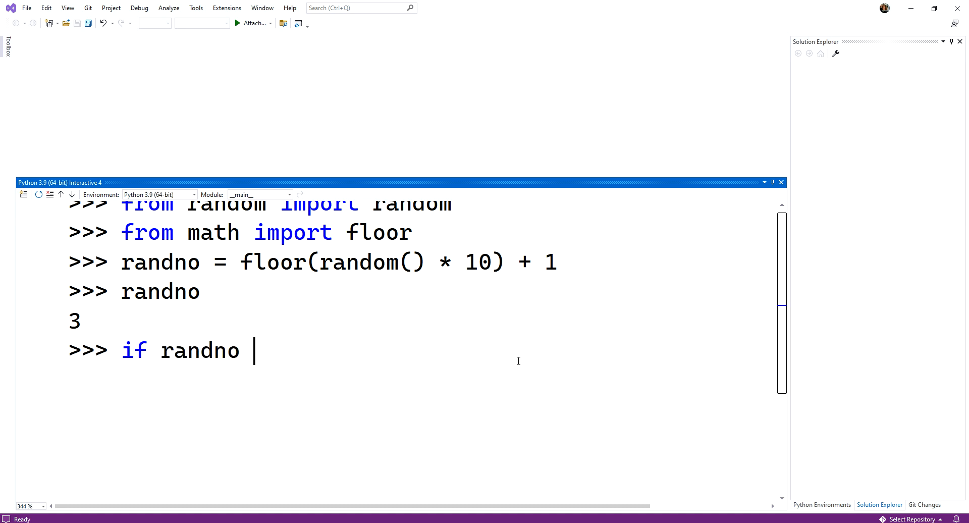
pyautogui.write('%')
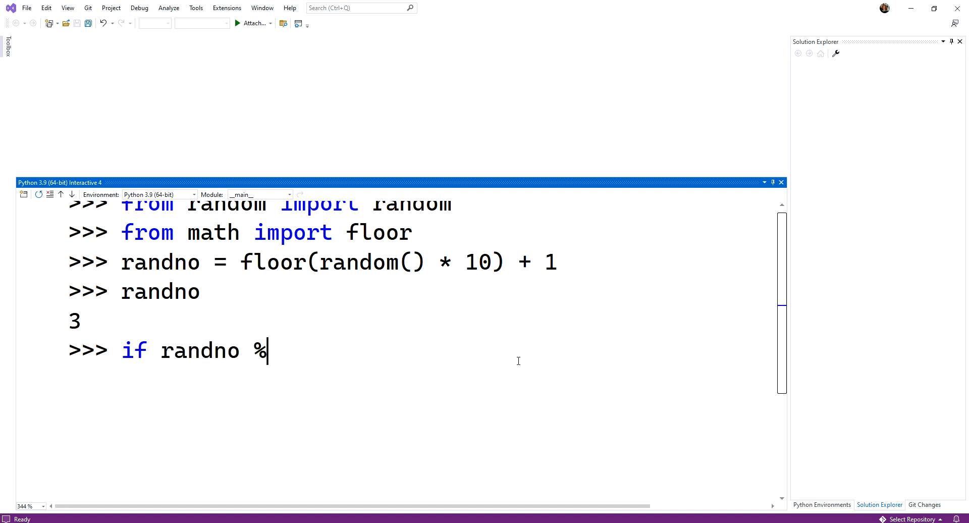
pyautogui.write('2')
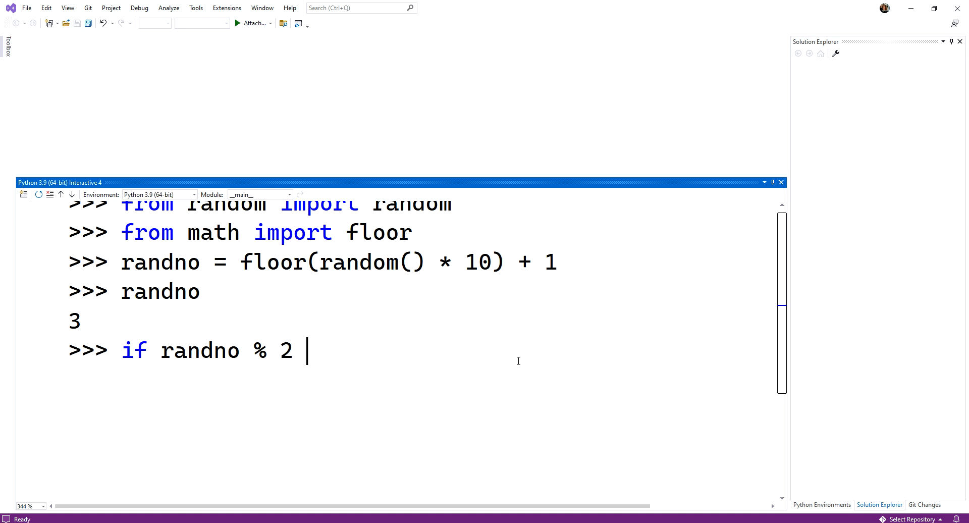
pyautogui.write('==')
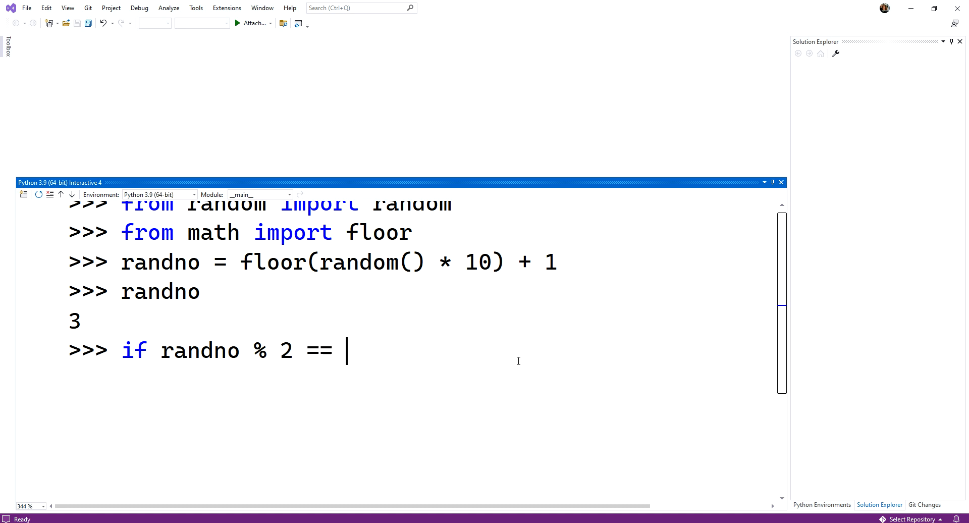
pyautogui.write('0')
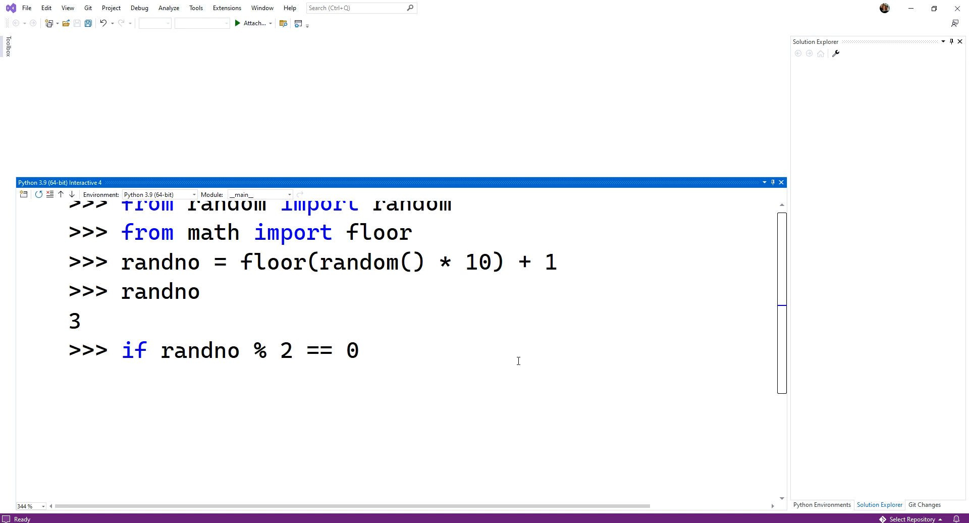
pyautogui.write(':')
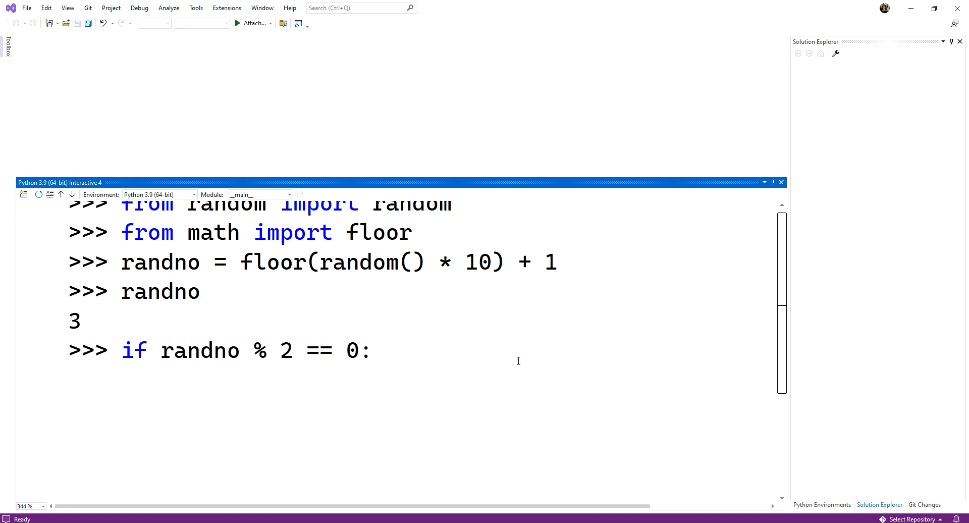
pyautogui.click(374, 351)
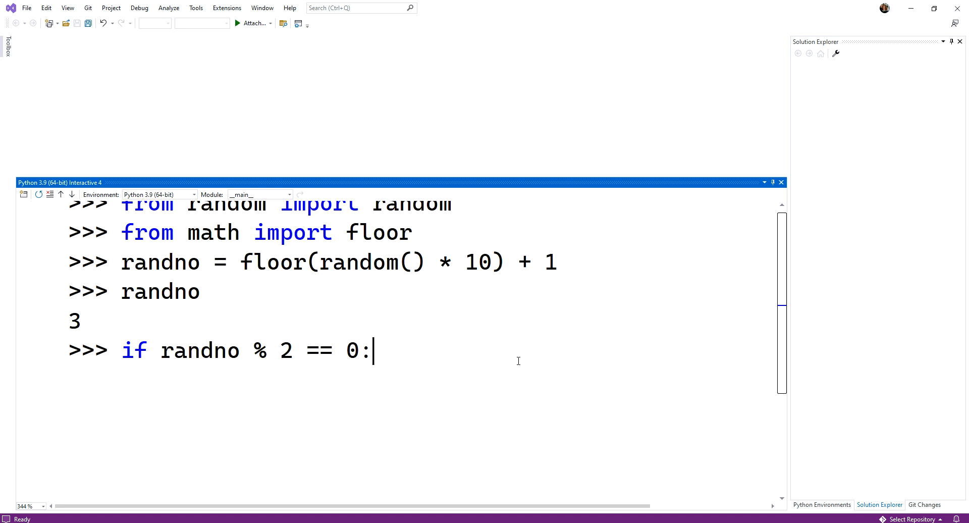
pyautogui.press('enter')
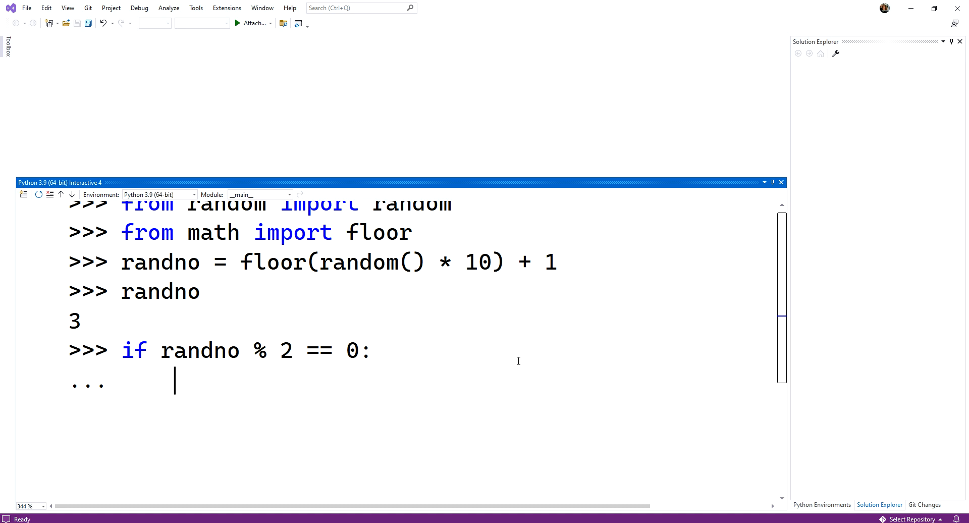
# - Write the if body as msg = "even number"
pyautogui.write('msg = "')
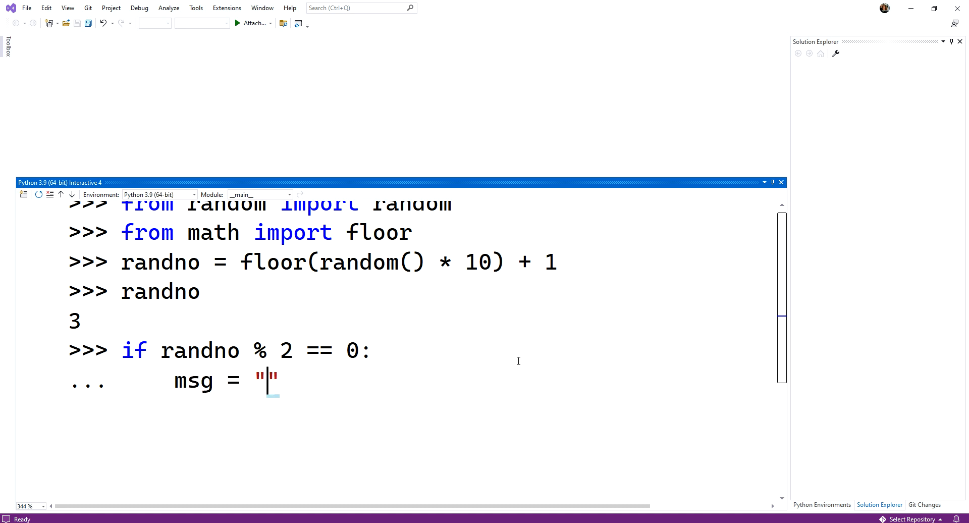
pyautogui.write('even')
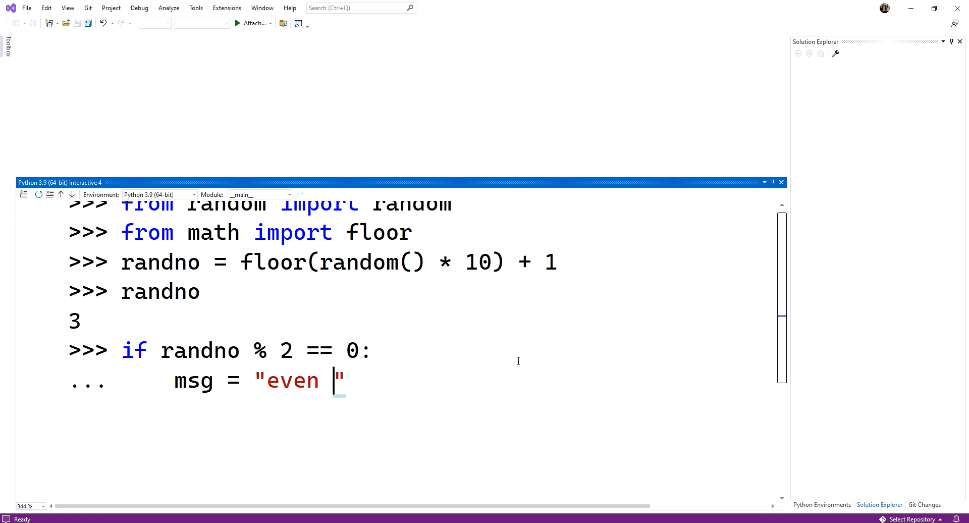
pyautogui.write('number')
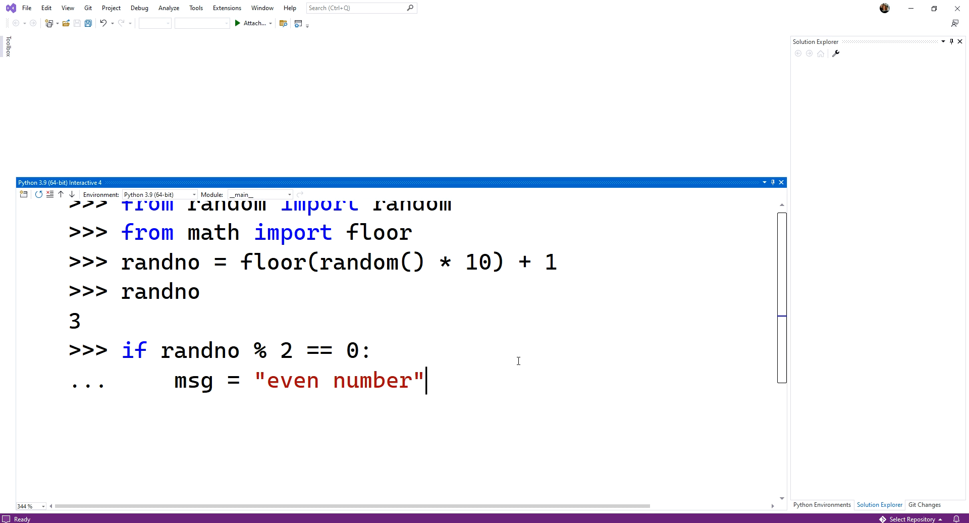
pyautogui.press('enter')
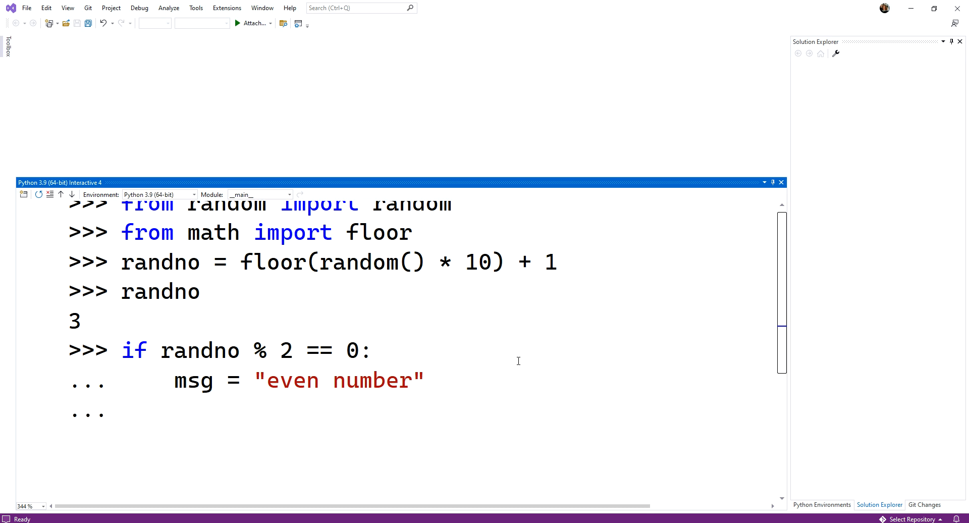
# - Add the else branch setting msg = "odd number", highlighting the == and % operators in the condition
pyautogui.write('else')
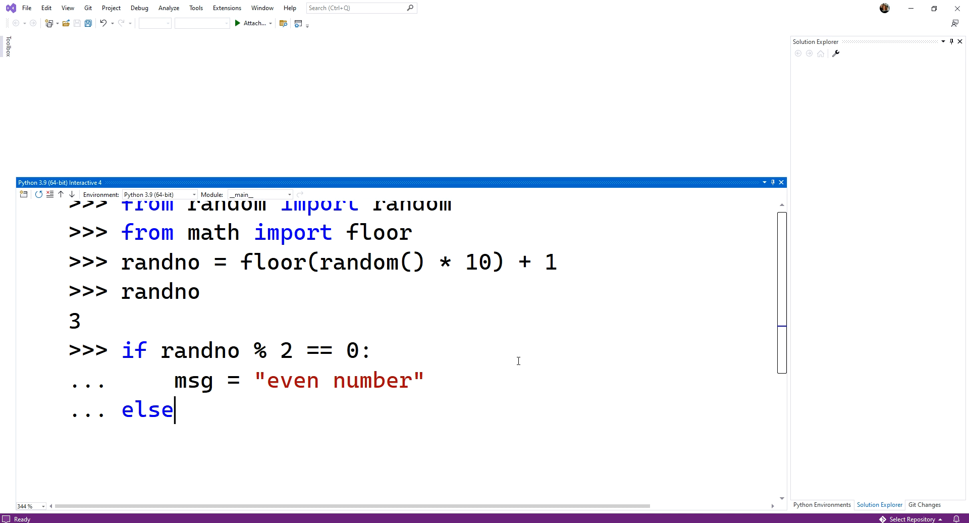
pyautogui.write(':')
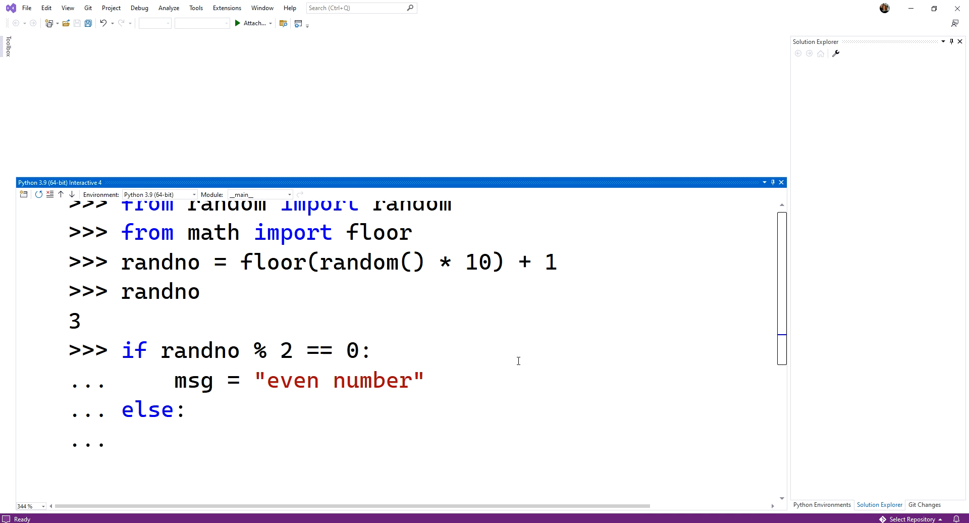
pyautogui.write('msg =')
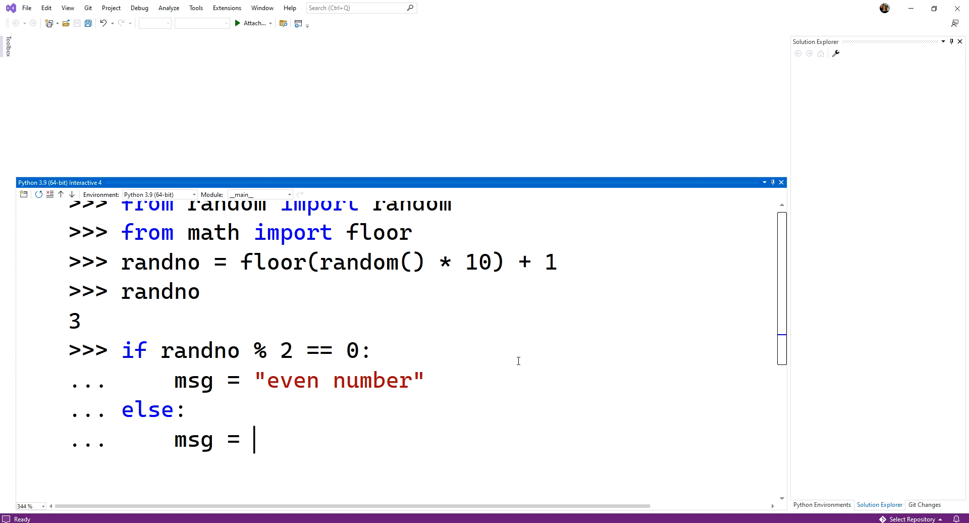
pyautogui.write('"odd "')
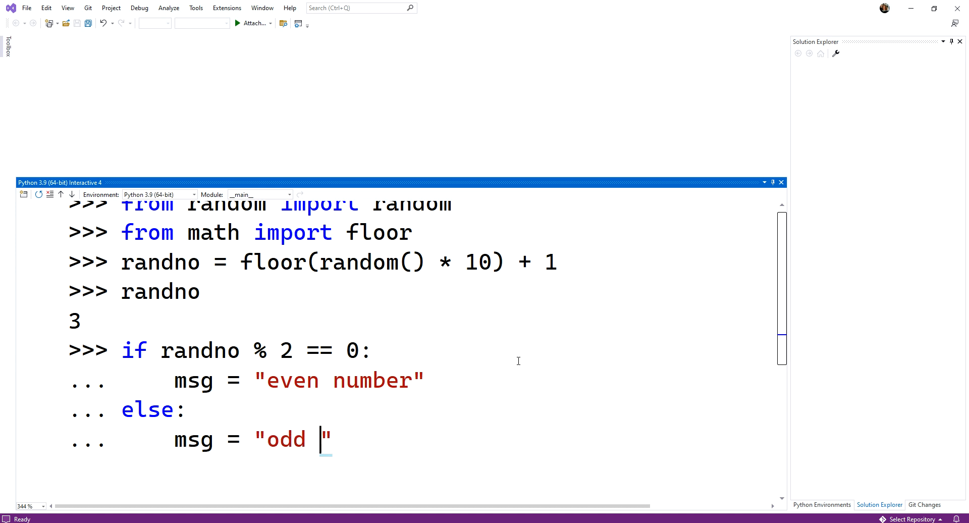
pyautogui.write('number')
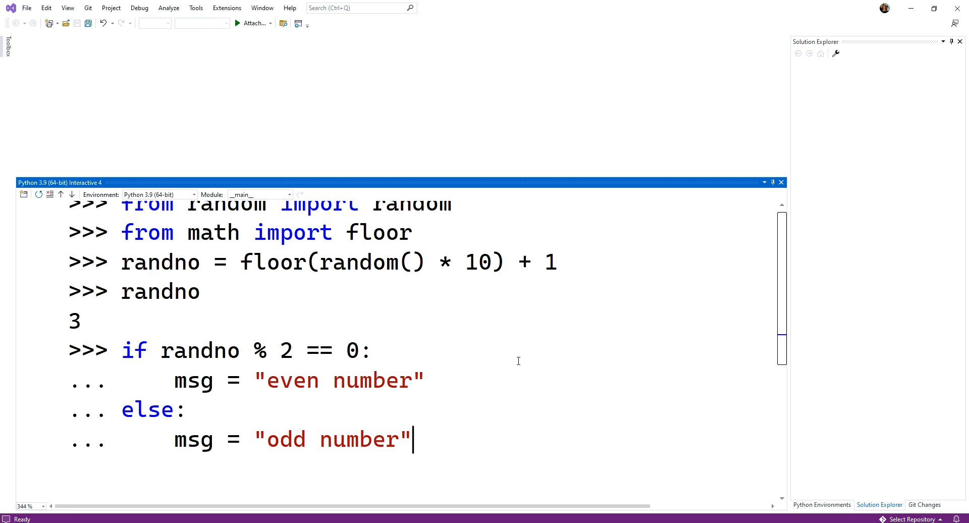
pyautogui.moveTo(160, 351); pyautogui.dragTo(365, 351)
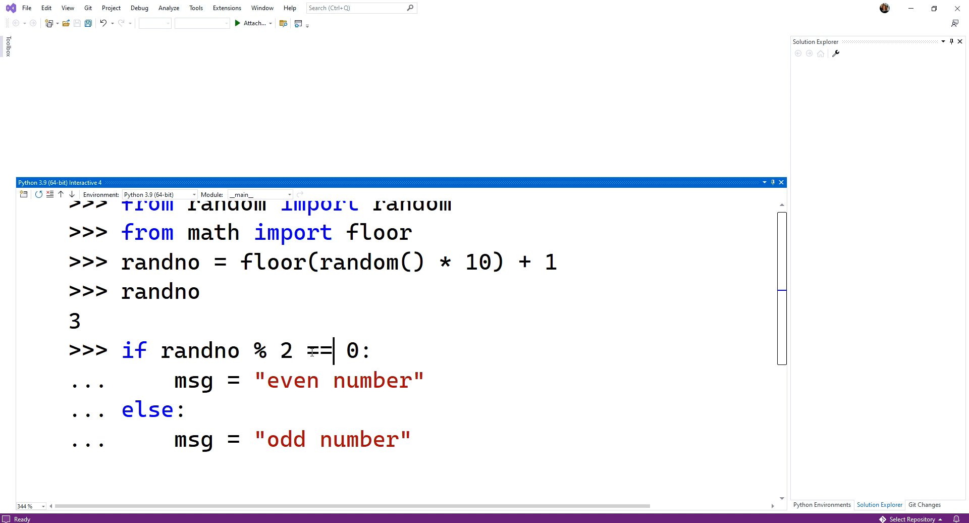
pyautogui.doubleClick(318, 350)
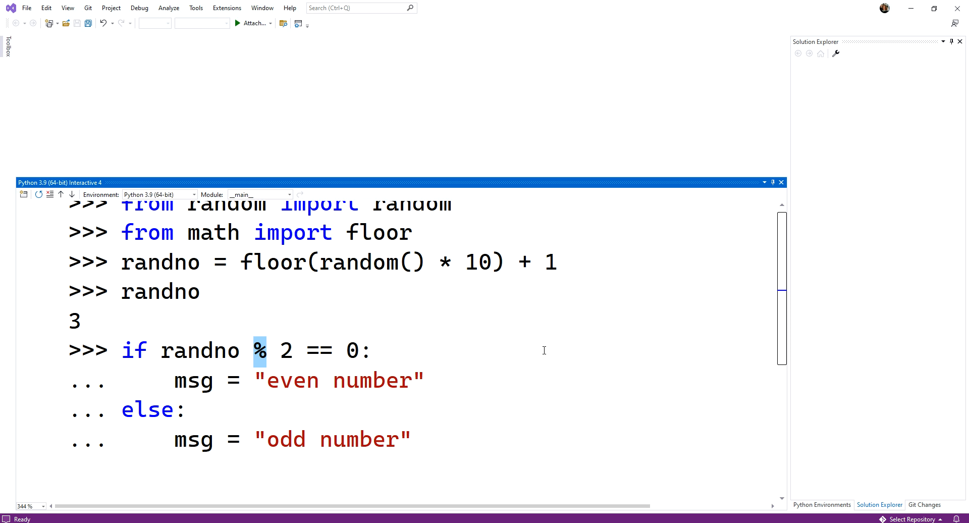
pyautogui.moveTo(166, 403)
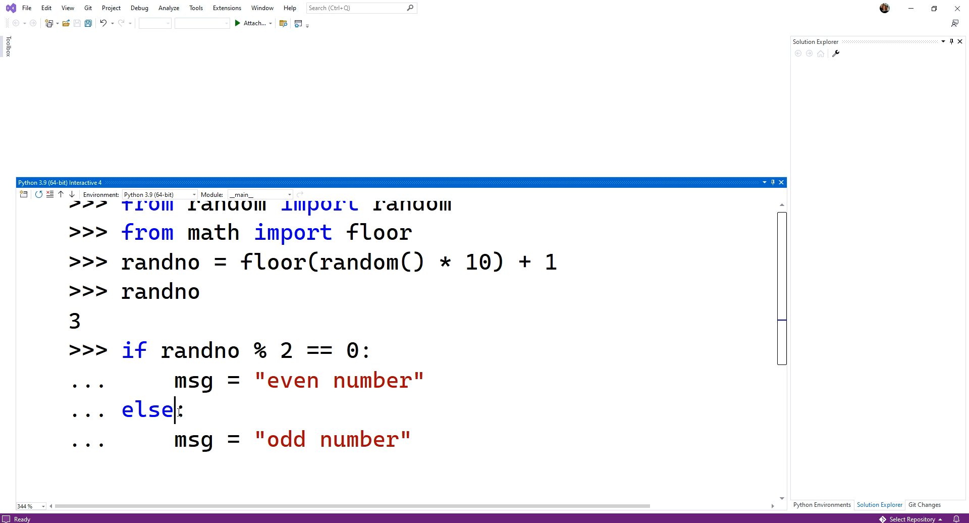
pyautogui.moveTo(562, 451)
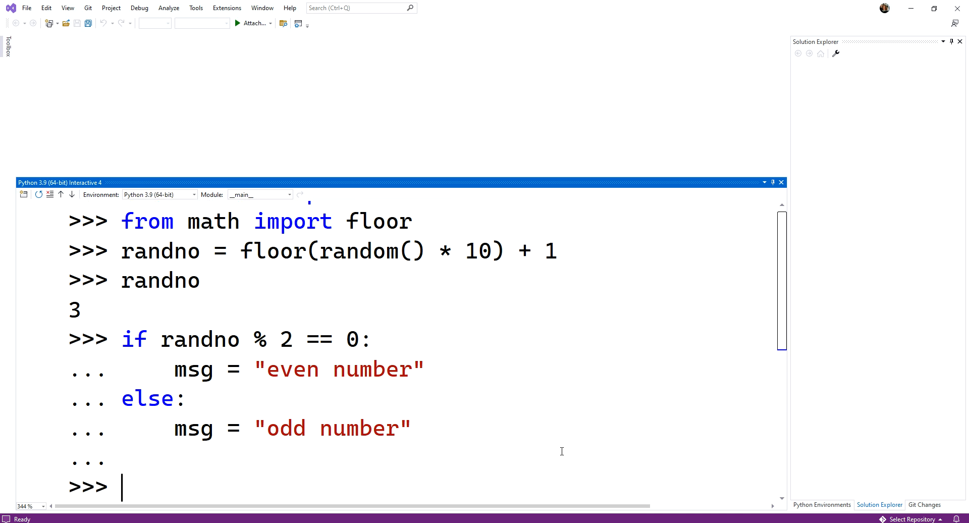
# - Evaluate msg, which returns 'odd number' for randno 3, highlighting randno's value and the msg assignment
pyautogui.write('msg')
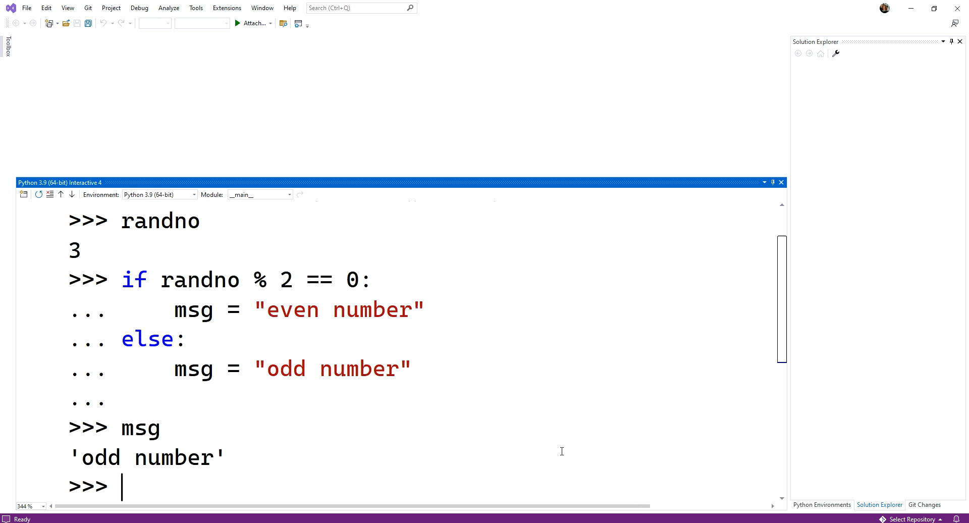
pyautogui.moveTo(79, 247)
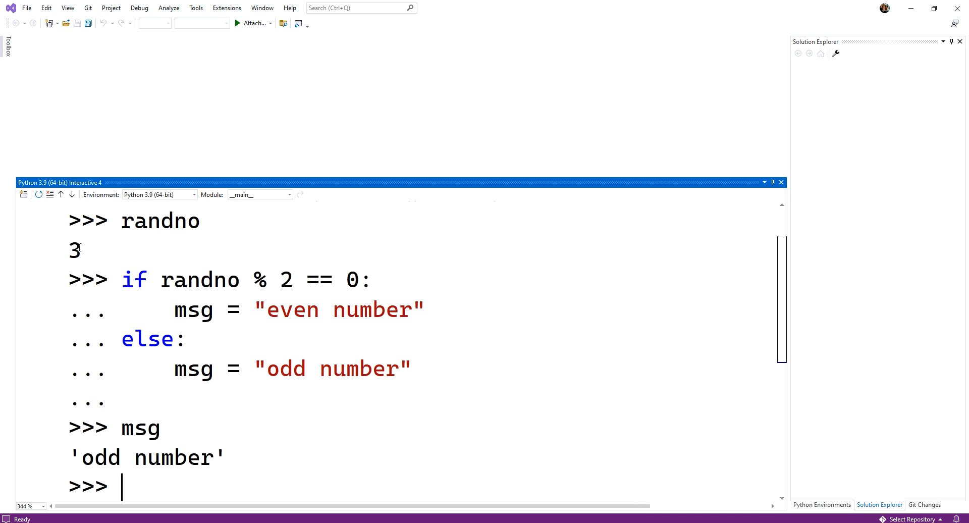
pyautogui.doubleClick(74, 251)
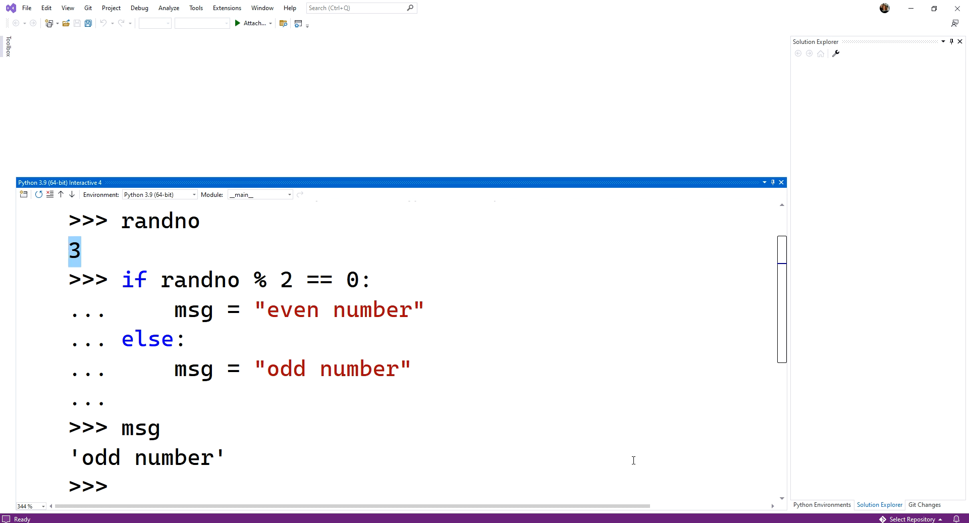
pyautogui.click(70, 251)
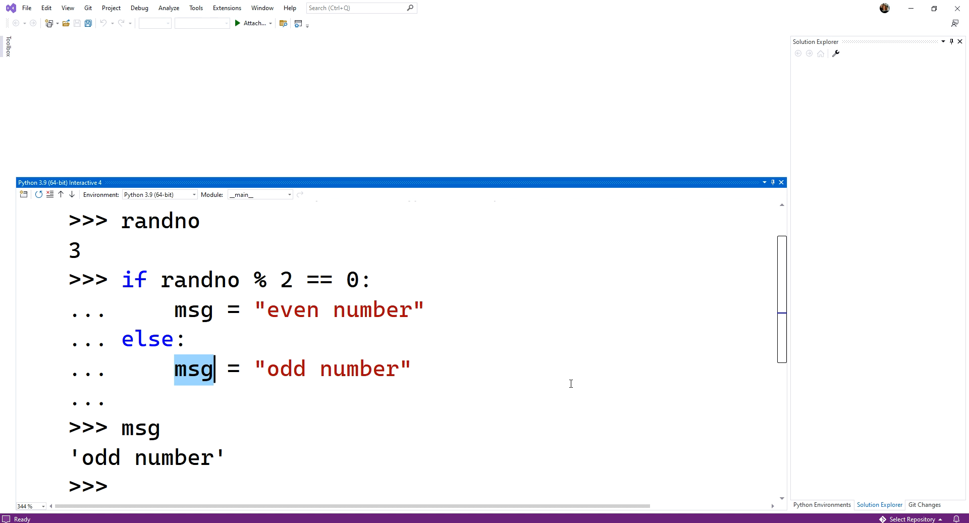
pyautogui.doubleClick(193, 310)
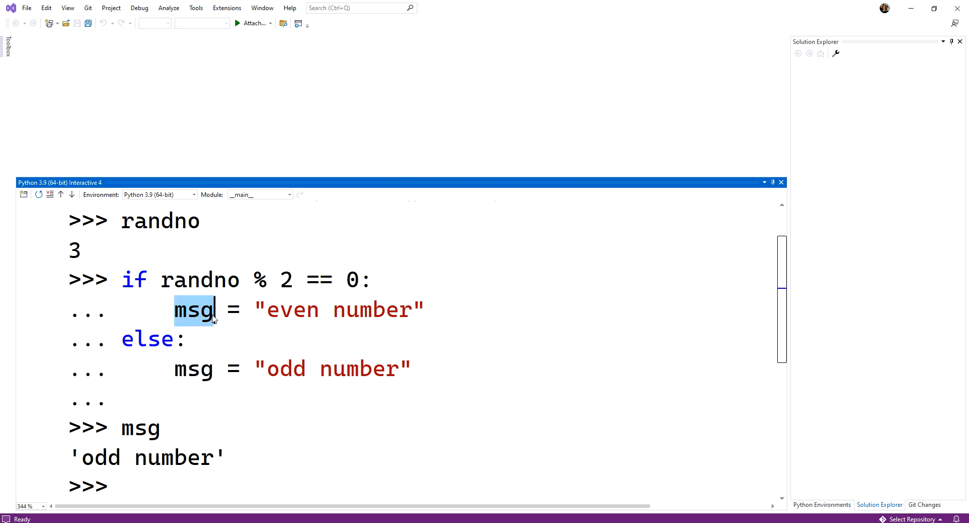